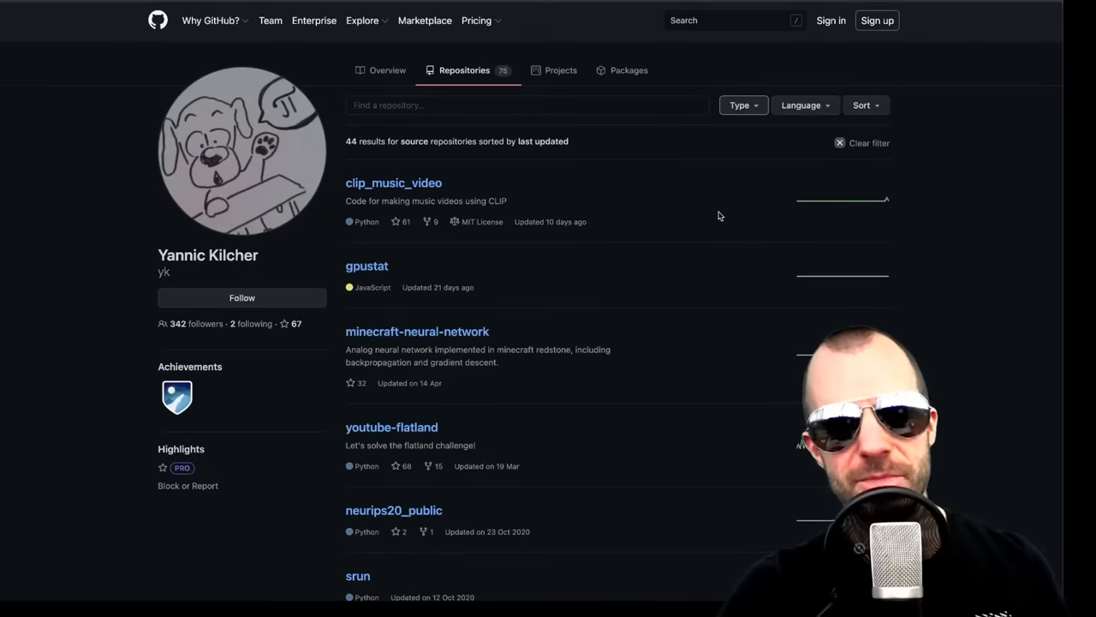
Briefly view clip_music_video, return to the repository list, then enter the gpustat repository
scroll("down", 3)
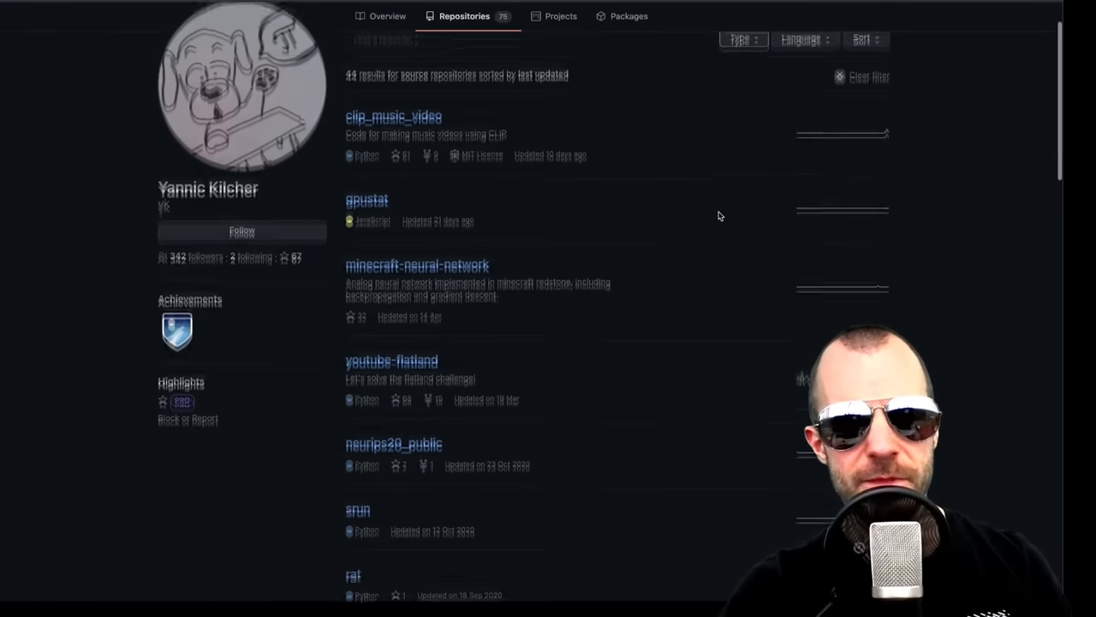
scroll("up", 3)
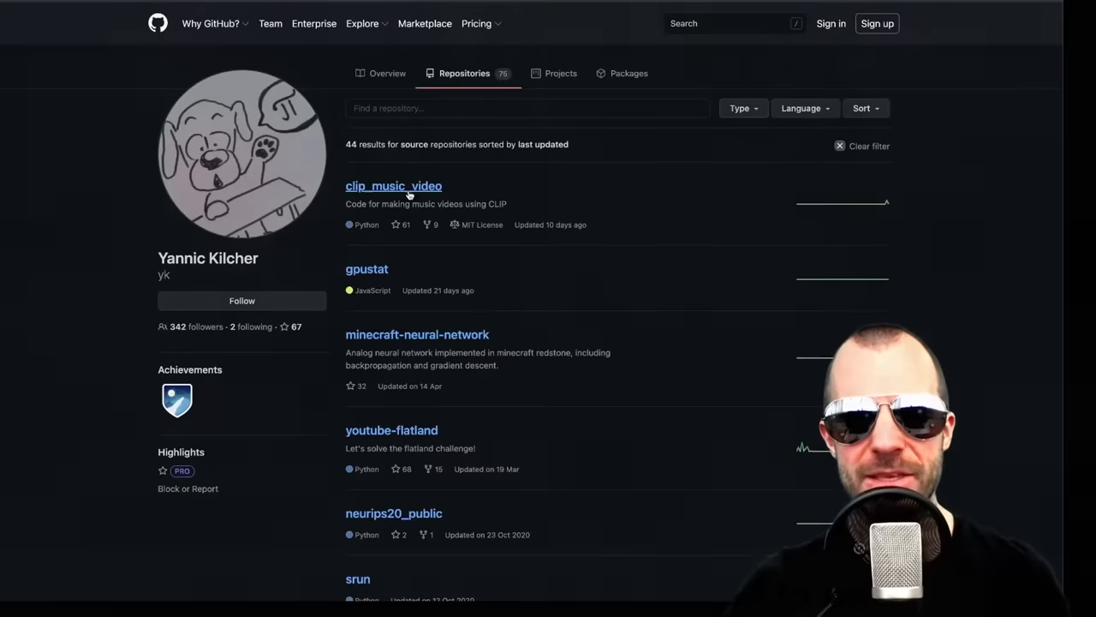
left_click(394, 185)
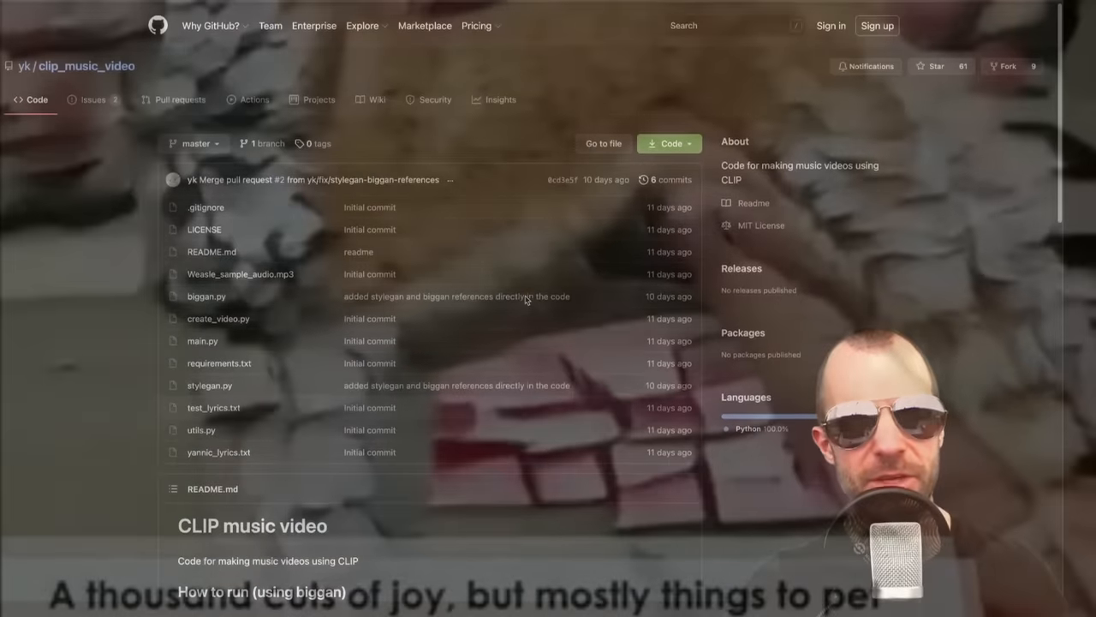
left_click(24, 65)
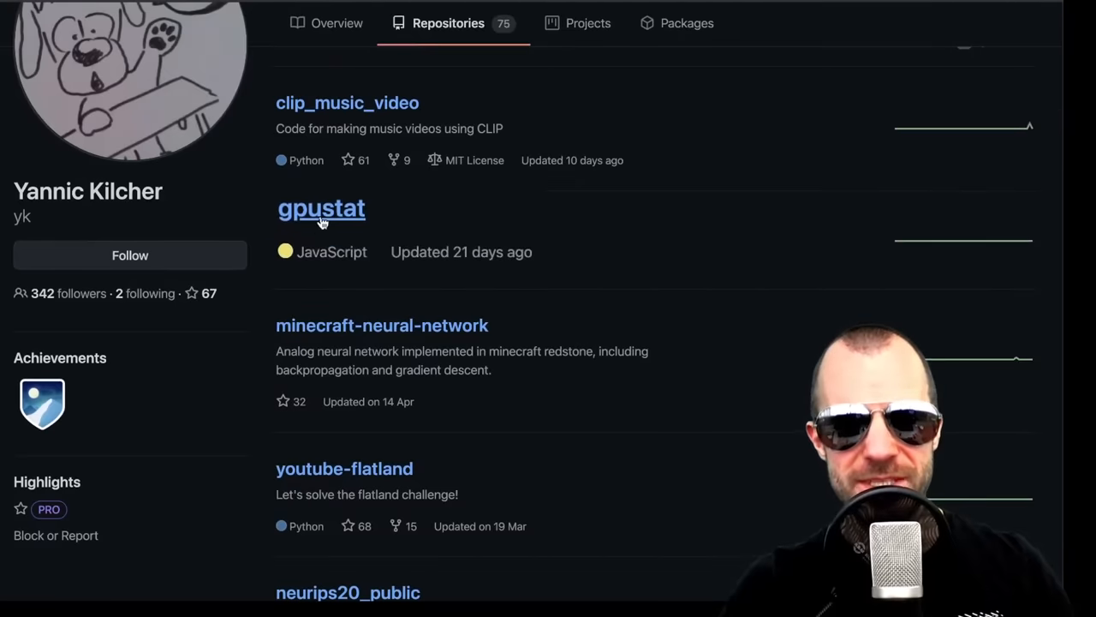
left_click(322, 209)
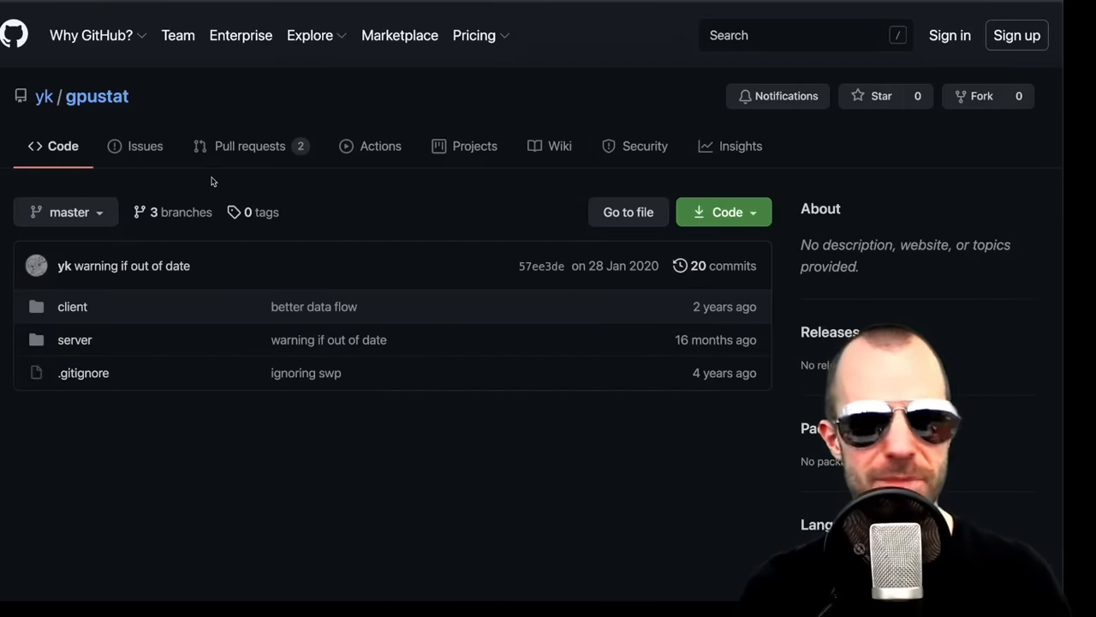
Return to the repository list and scroll down past neurips20_public to the srun entry
left_click(44, 96)
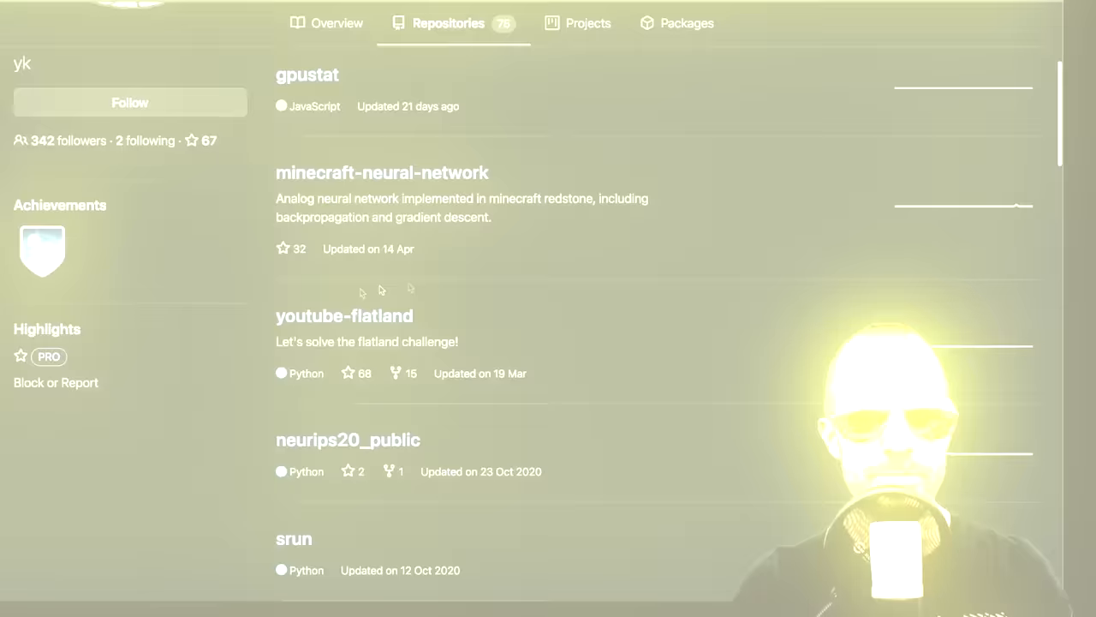
scroll("down", 3)
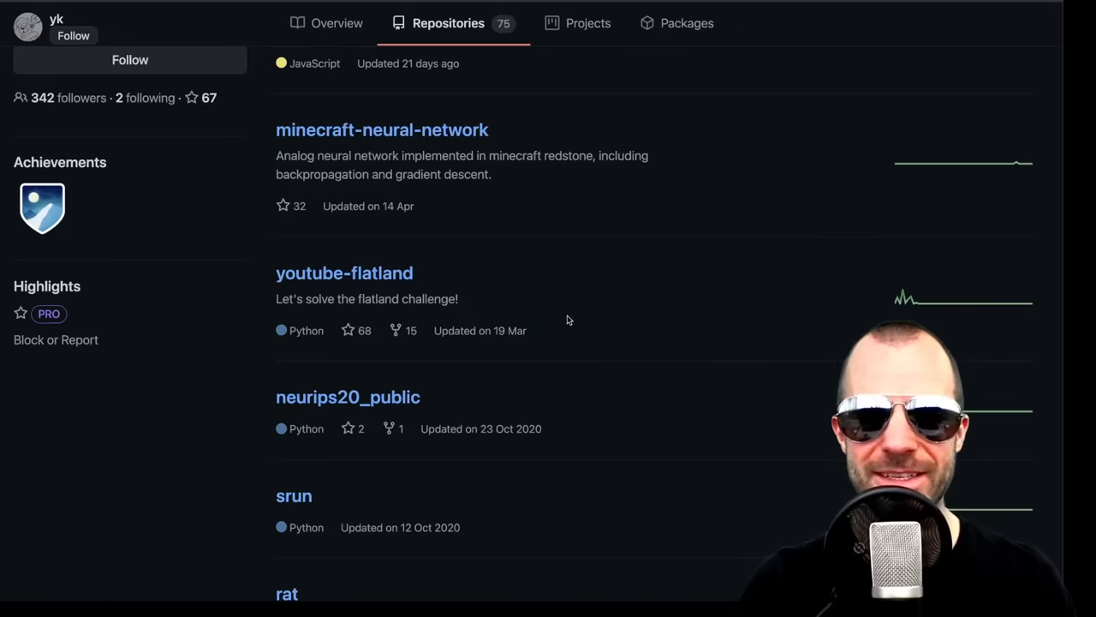
scroll("down", 3)
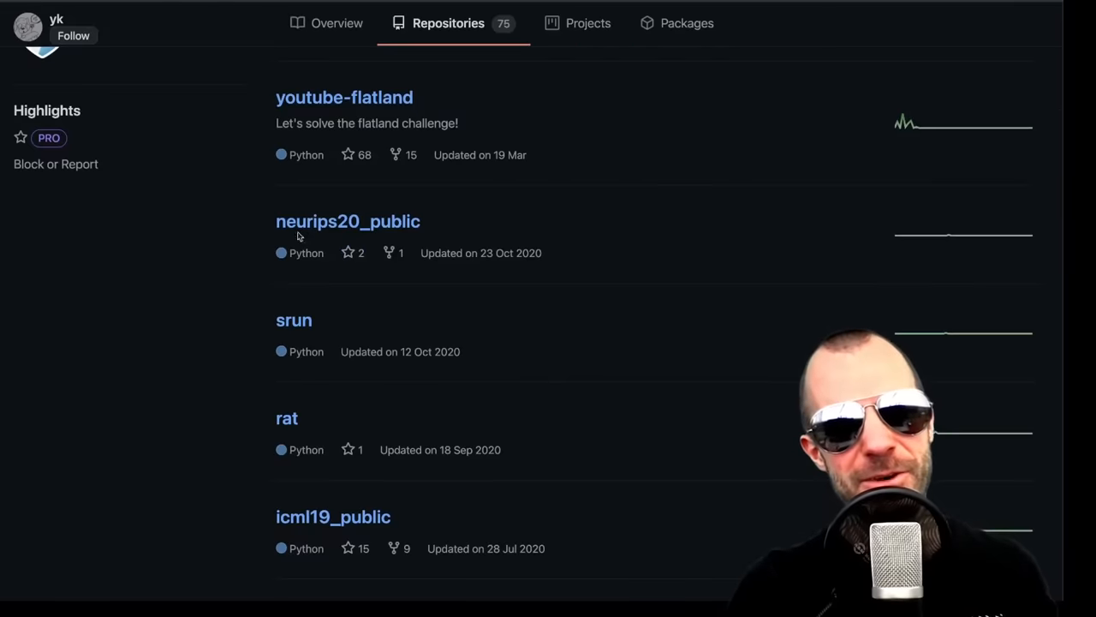
scroll("down", 3)
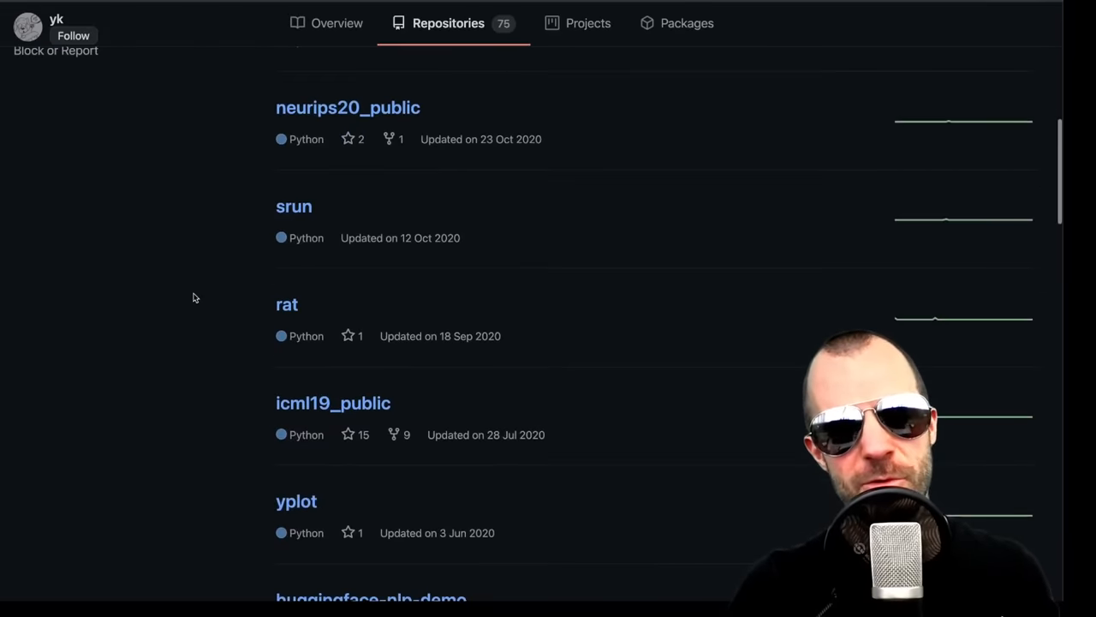
Navigate srun repository into its srun folder and view the srun.py source code
left_click(294, 206)
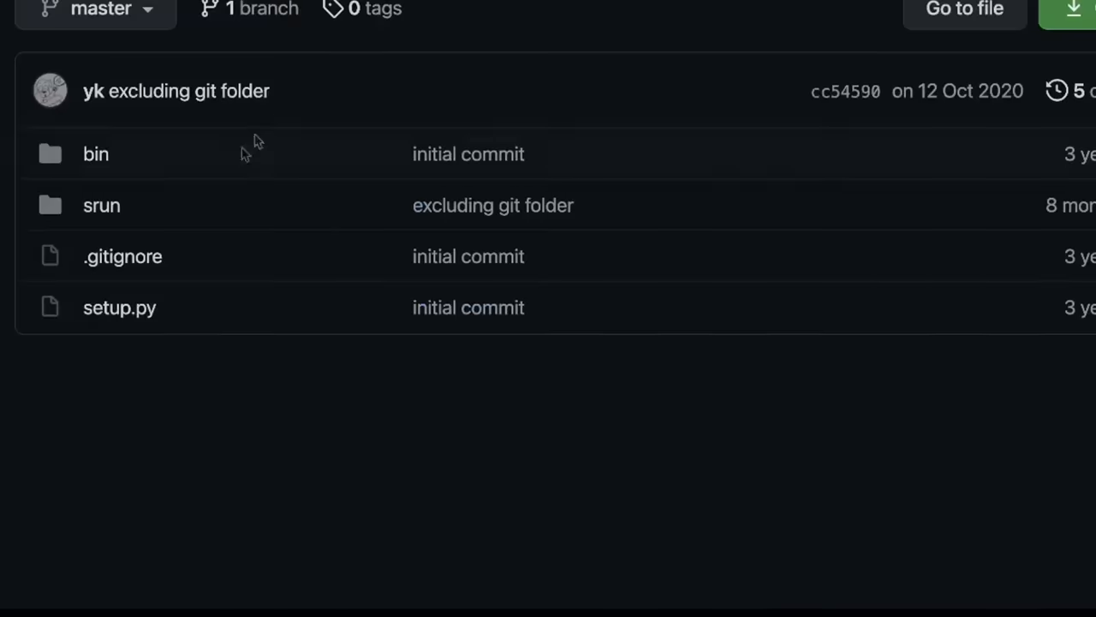
left_click(101, 206)
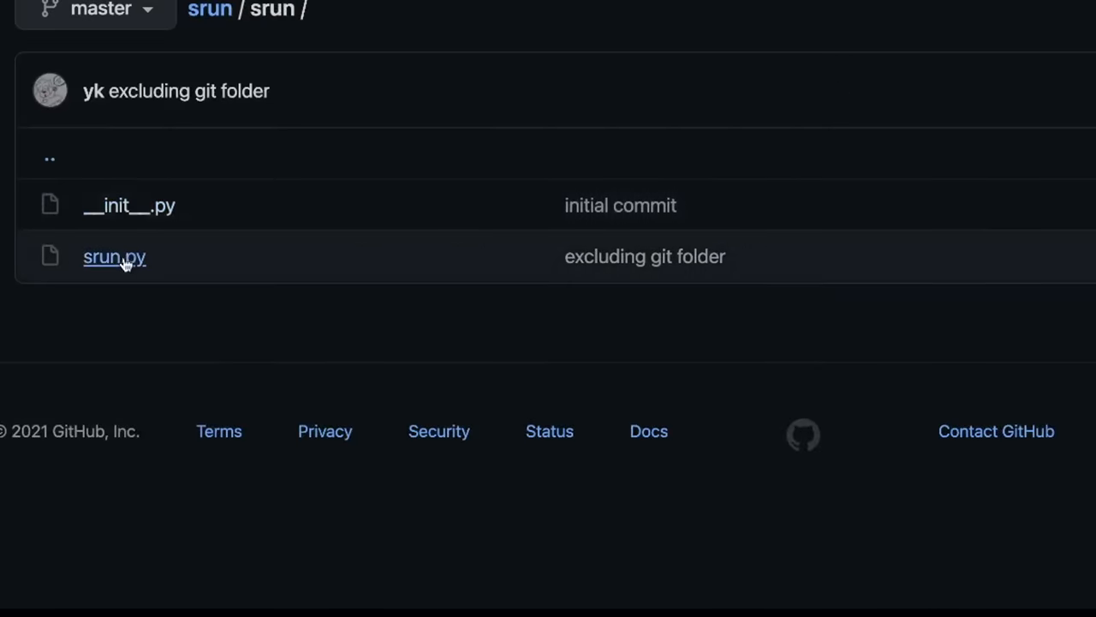
left_click(113, 257)
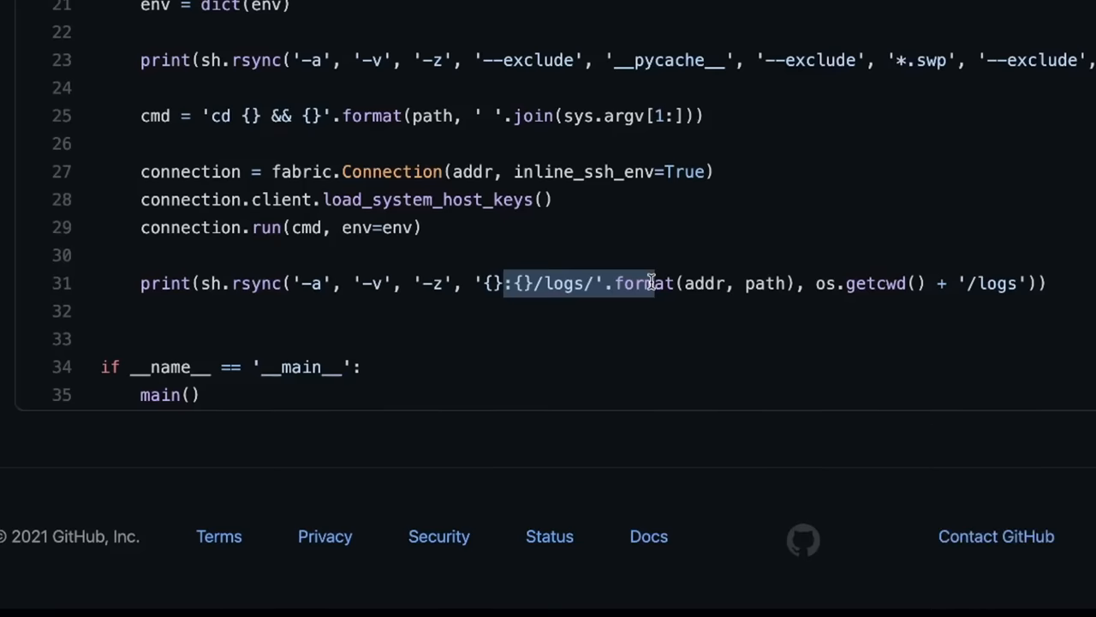
scroll("up", 3)
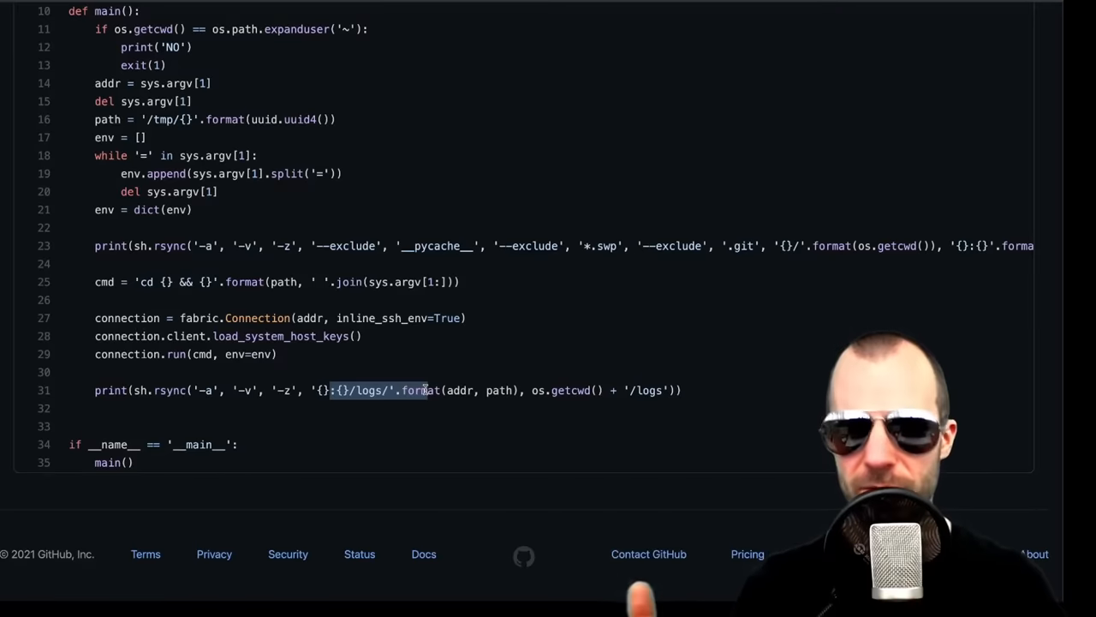